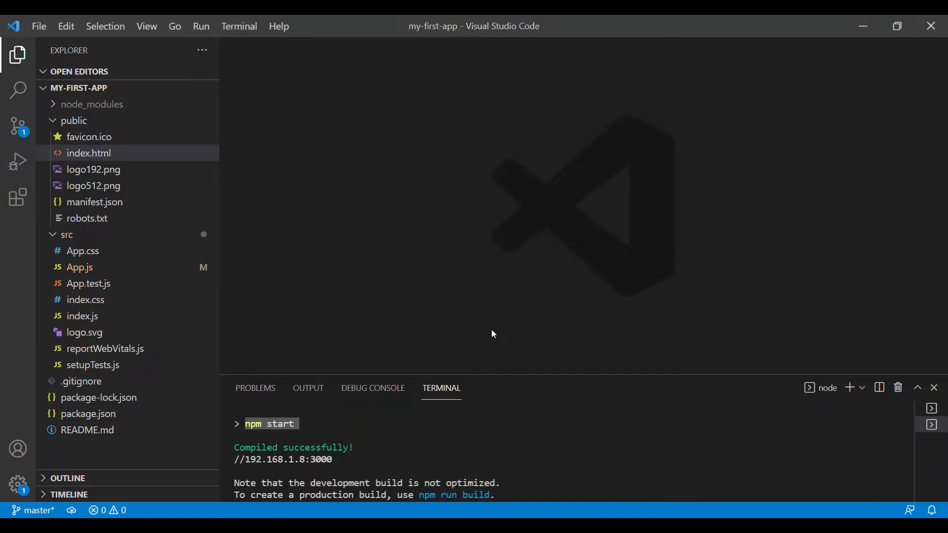
{"action": "mouse_move", "coordinate": [339, 210]}
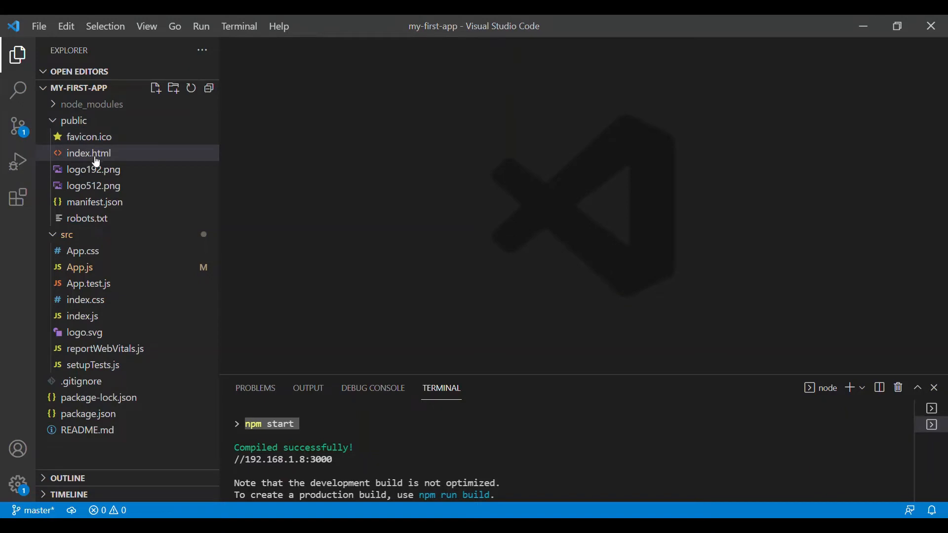
- View public/index.html and src/index.js, highlighting the getElementById('root') render call
{"action": "double_click", "coordinate": [89, 152]}
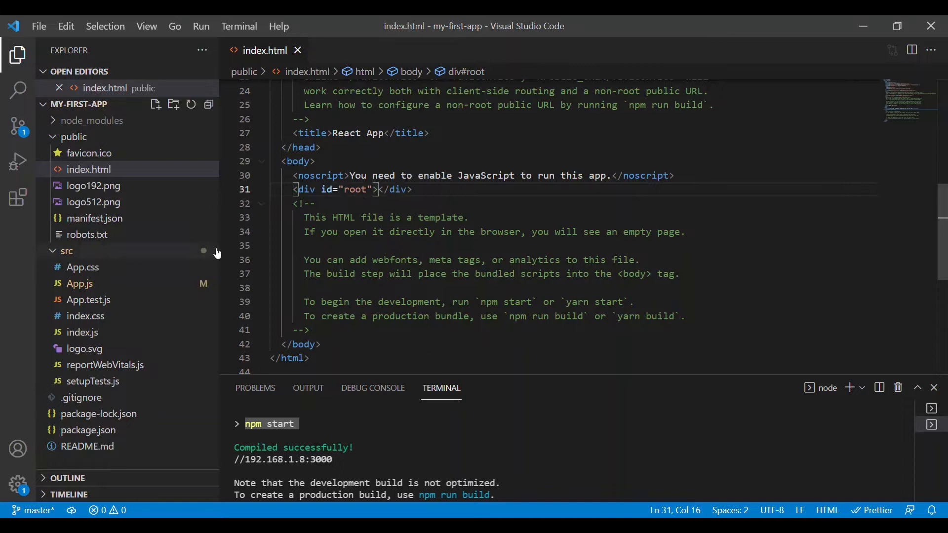
{"action": "left_click", "coordinate": [81, 349]}
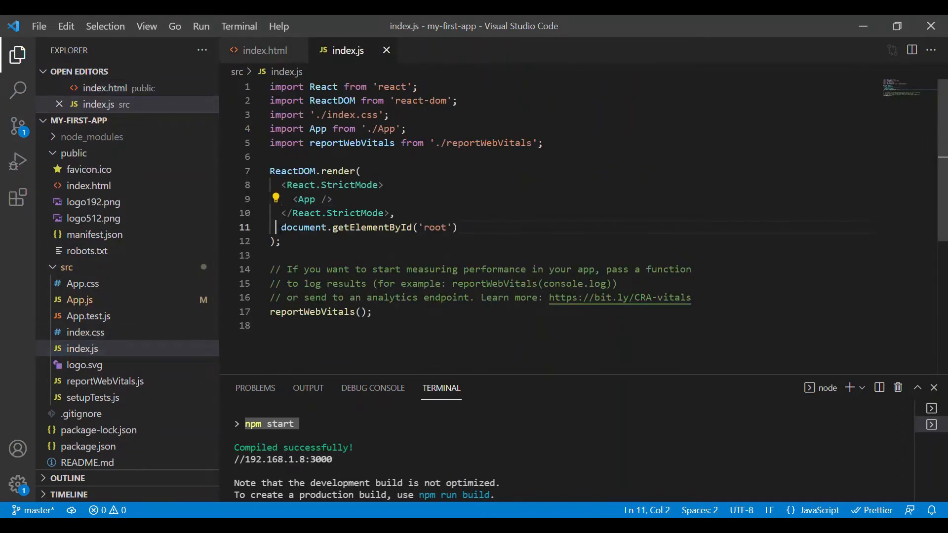
{"action": "left_click_drag", "start_coordinate": [282, 227], "coordinate": [457, 227]}
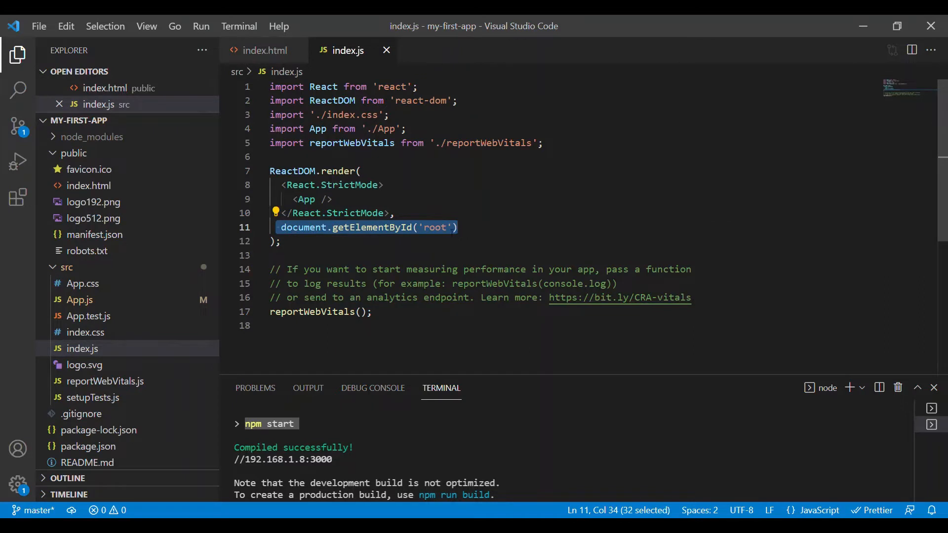
{"action": "mouse_move", "coordinate": [338, 200]}
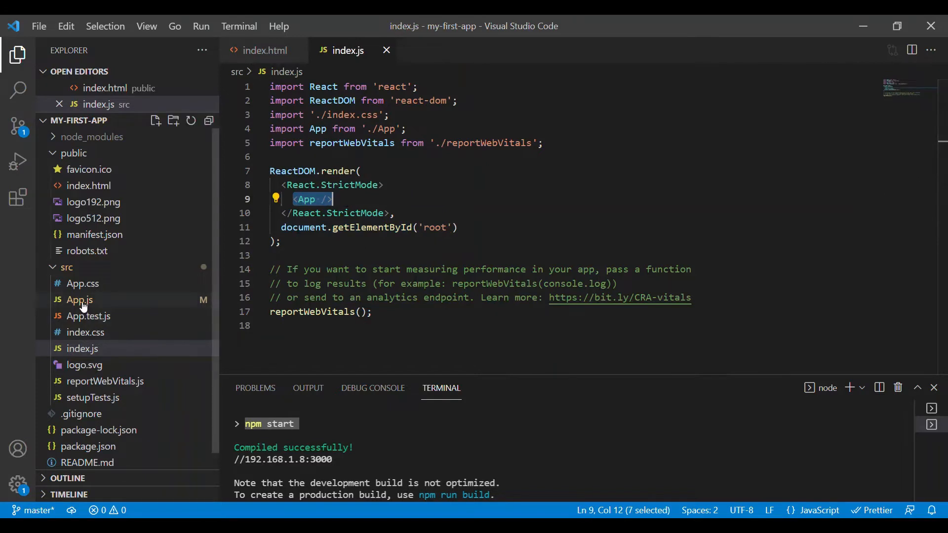
- Bring up src/App.js showing the App component's header markup
{"action": "left_click", "coordinate": [79, 300]}
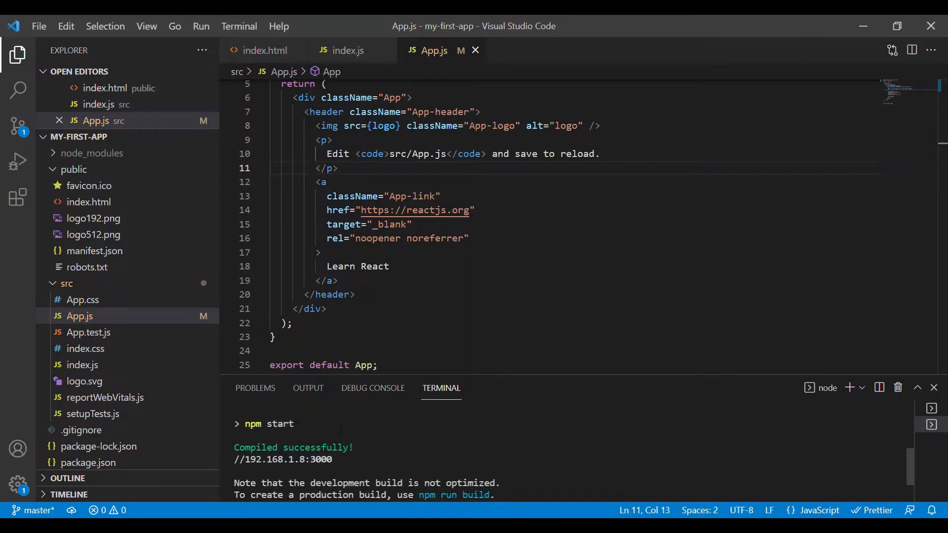
{"action": "mouse_move", "coordinate": [239, 26]}
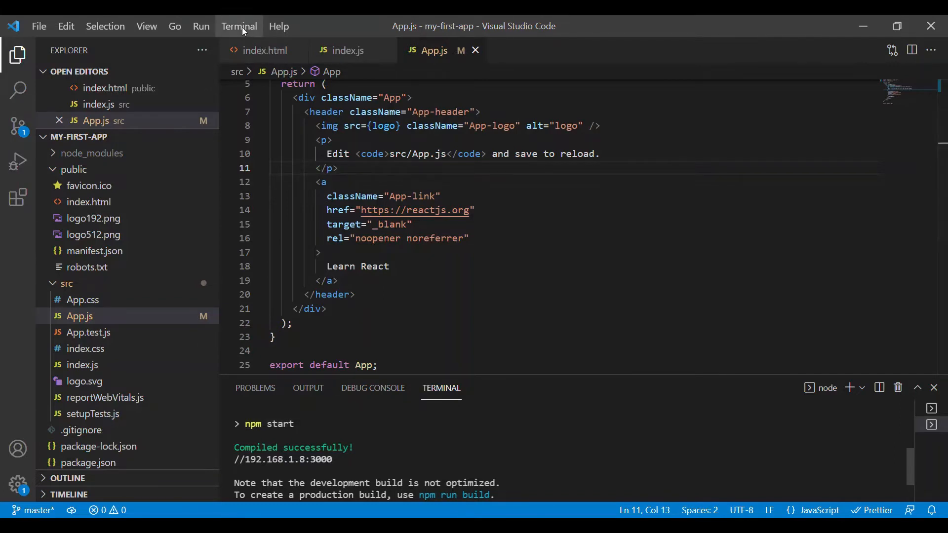
{"action": "mouse_move", "coordinate": [239, 25]}
{"action": "type", "text": "<div className=\"App\"></div>;"}
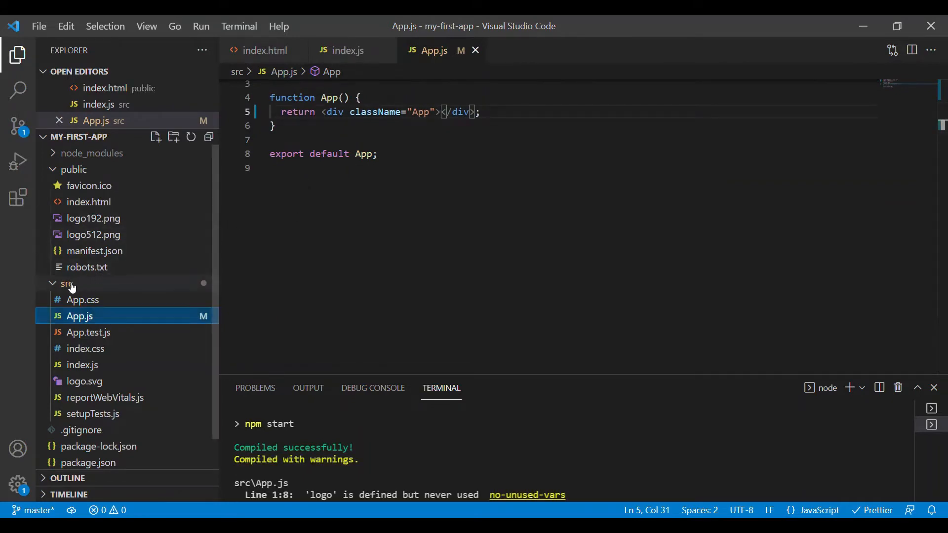
- Create a new folder named components inside src
{"action": "left_click", "coordinate": [66, 283]}
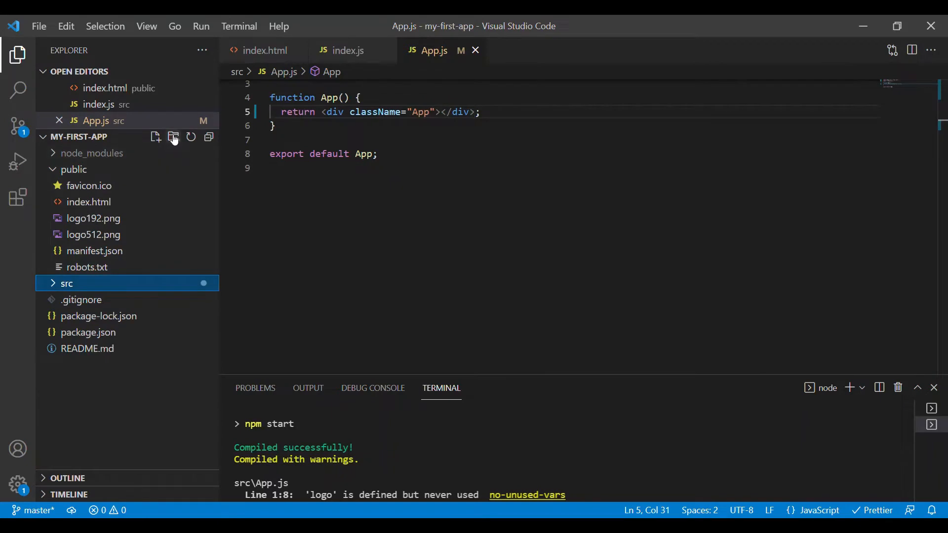
{"action": "left_click", "coordinate": [174, 136]}
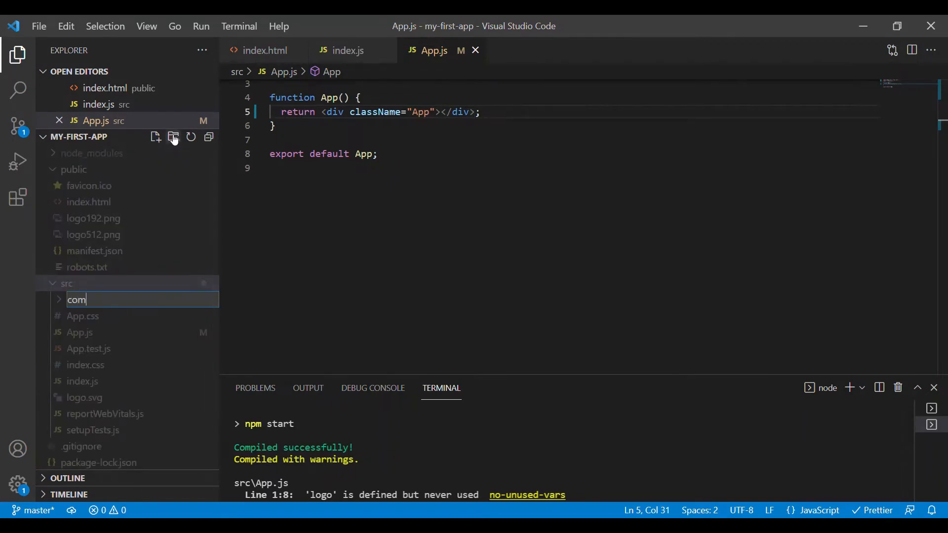
{"action": "type", "text": "ponents"}
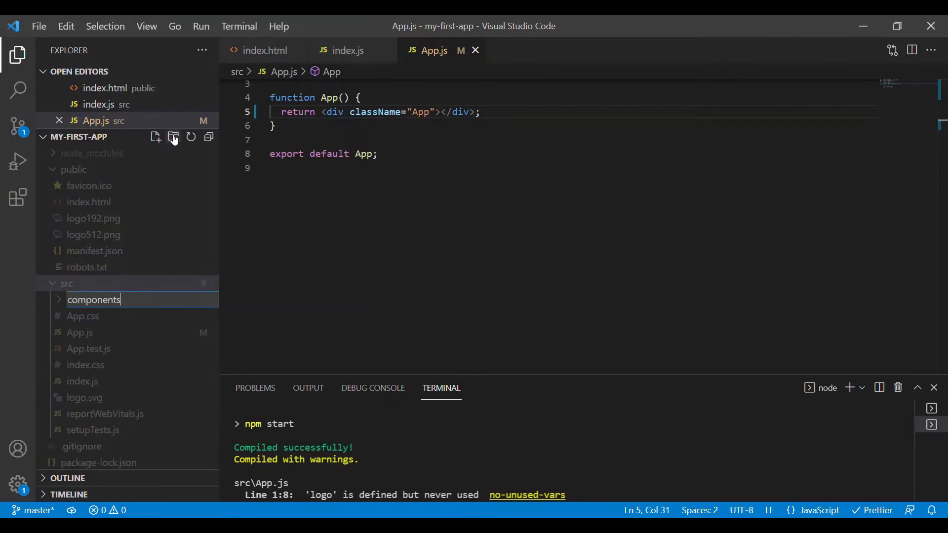
{"action": "key", "text": "Enter"}
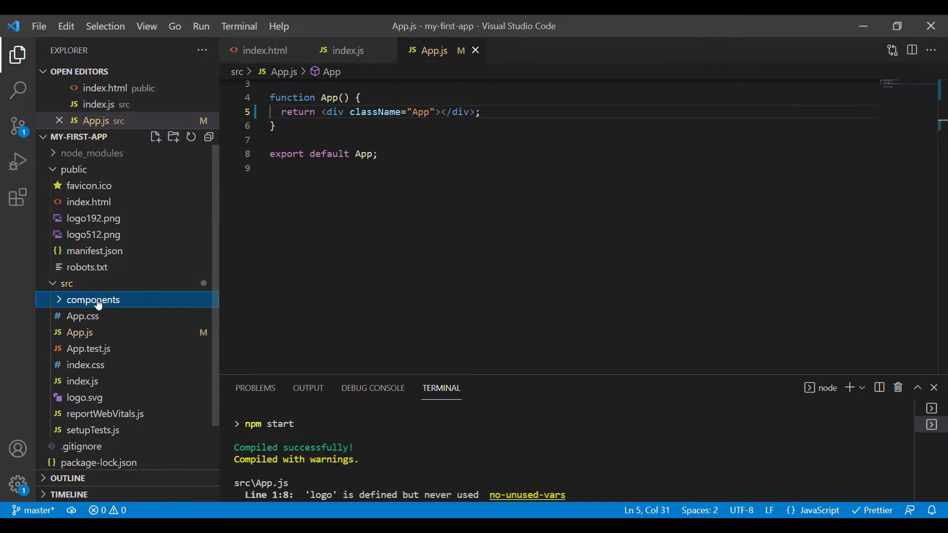
{"action": "mouse_move", "coordinate": [156, 137]}
{"action": "type", "text": "DemoClass.js"}
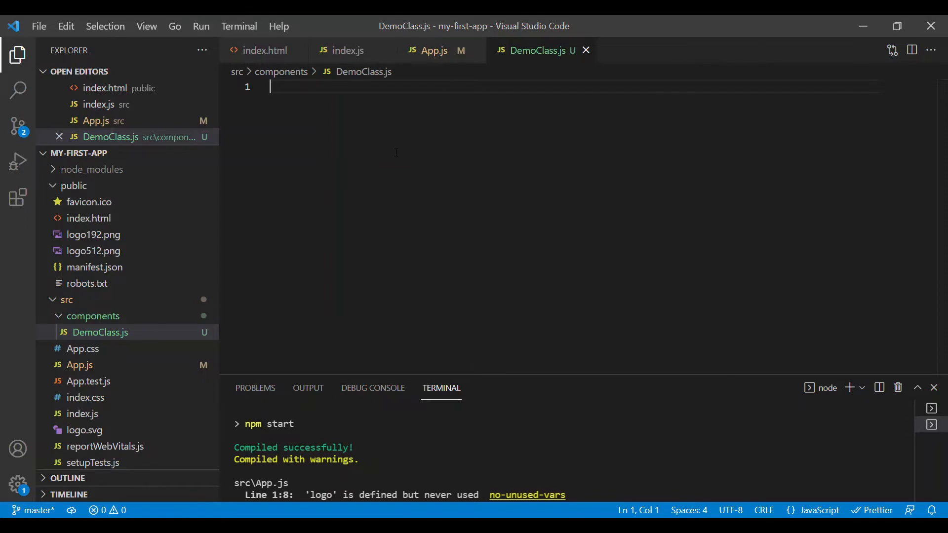
- Begin DemoClass.js with import React from 'react' followed by blank lines
{"action": "left_click", "coordinate": [100, 332]}
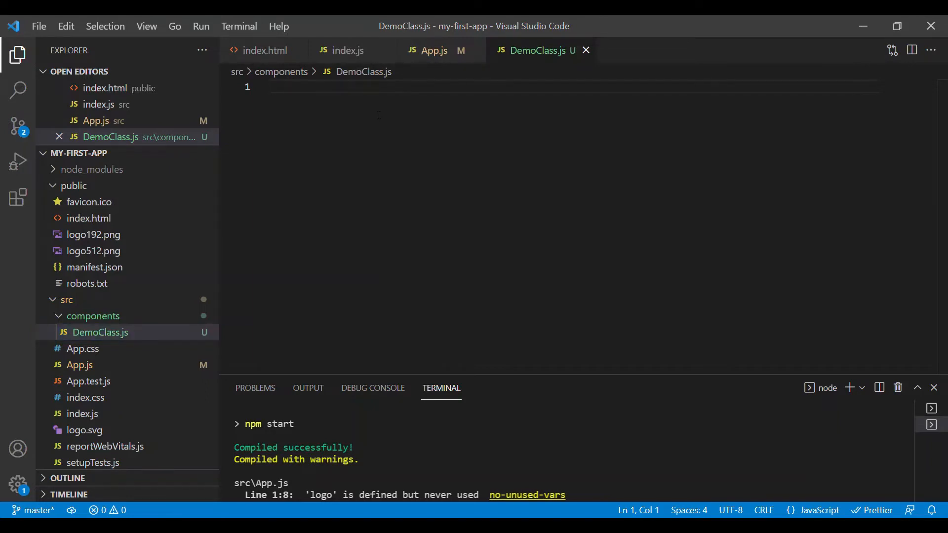
{"action": "type", "text": "import React"}
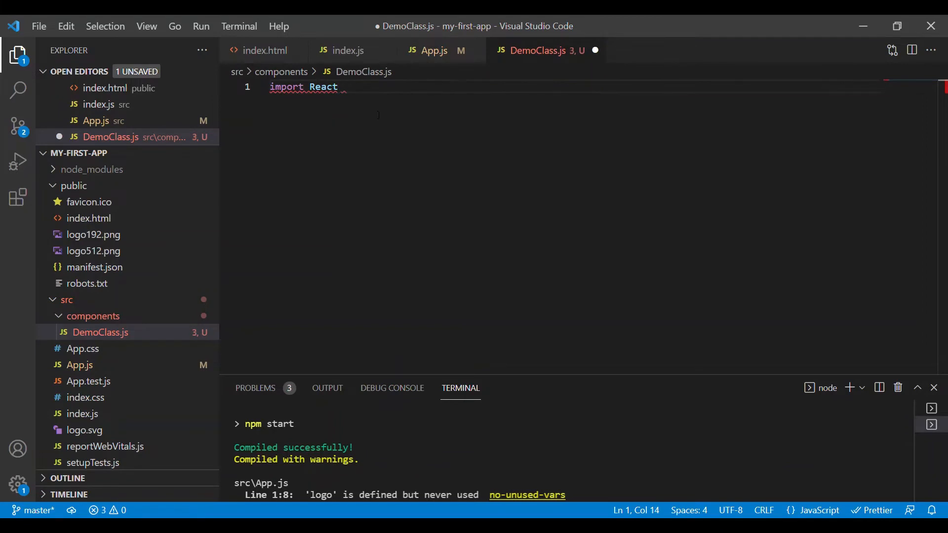
{"action": "type", "text": "from"}
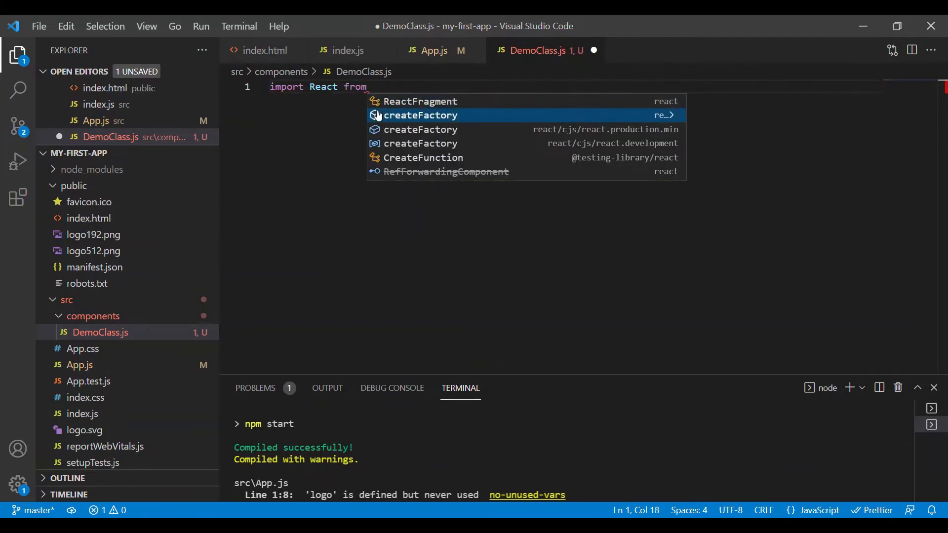
{"action": "type", "text": "'r"}
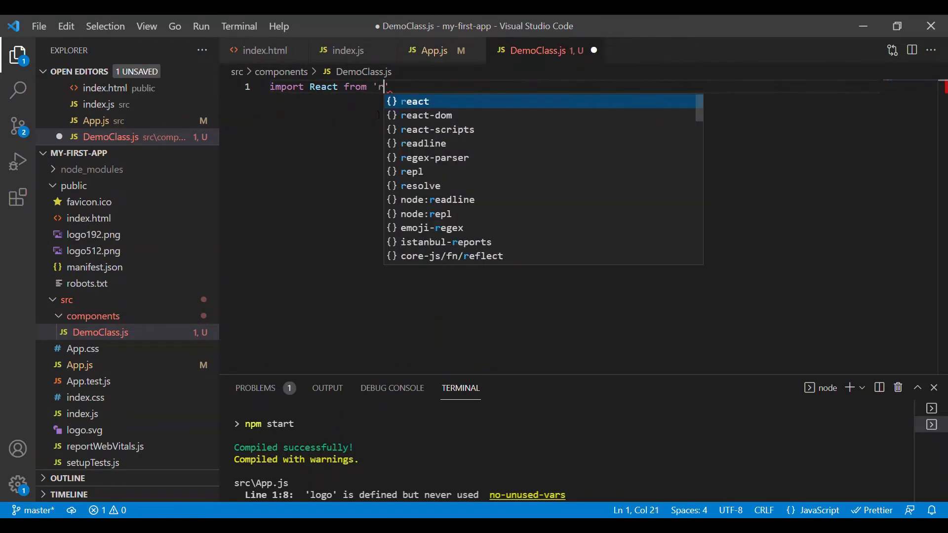
{"action": "type", "text": "eact"}
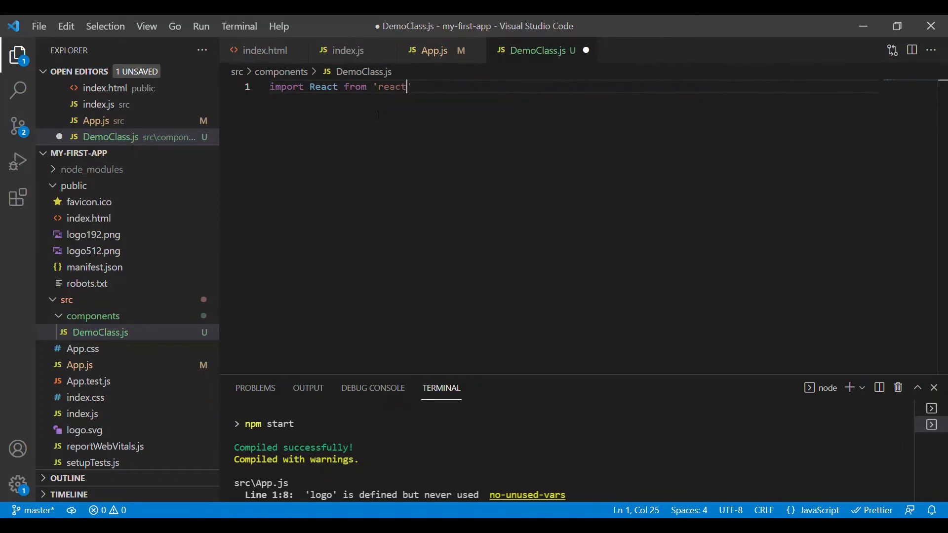
{"action": "key", "text": "Enter"}
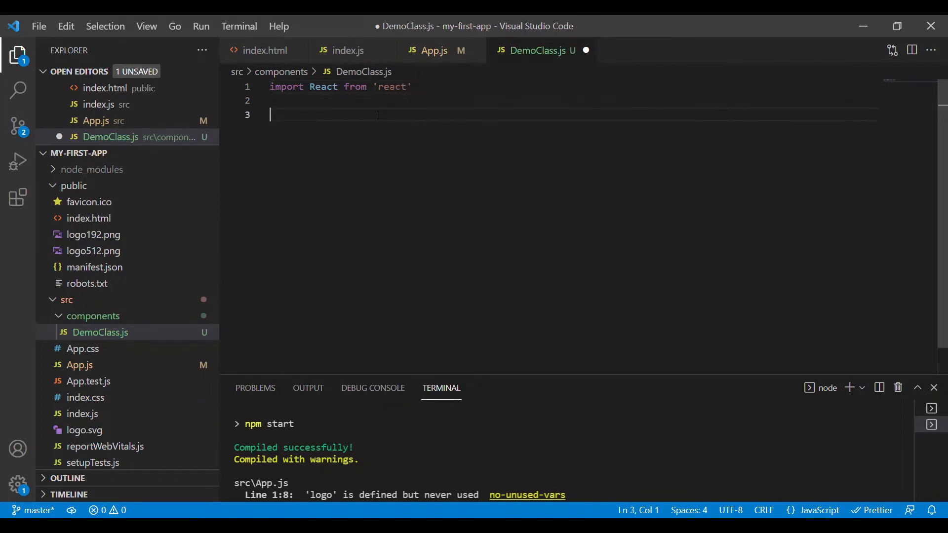
- Declare class DemoClass extends Component, auto-importing Component, with an empty render() method
{"action": "type", "text": "class"}
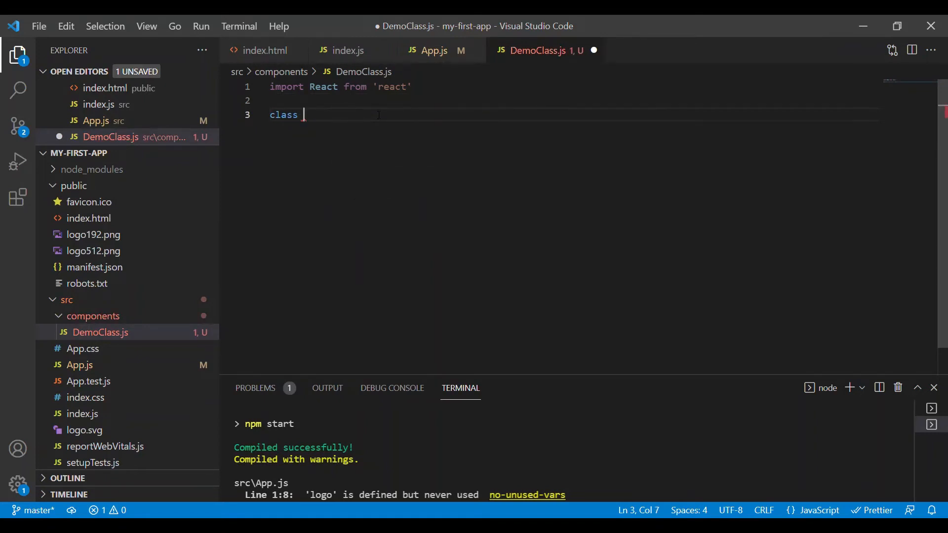
{"action": "type", "text": "DemoC"}
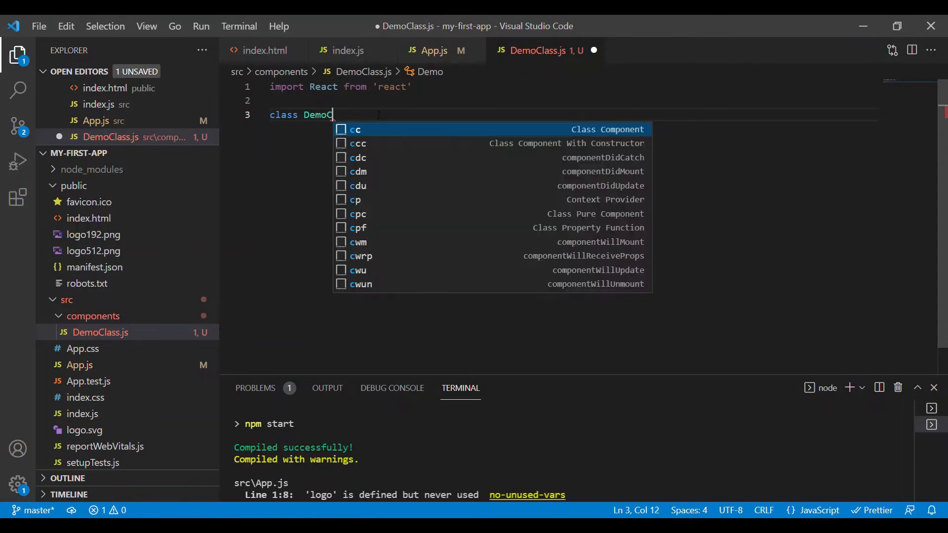
{"action": "type", "text": "lass"}
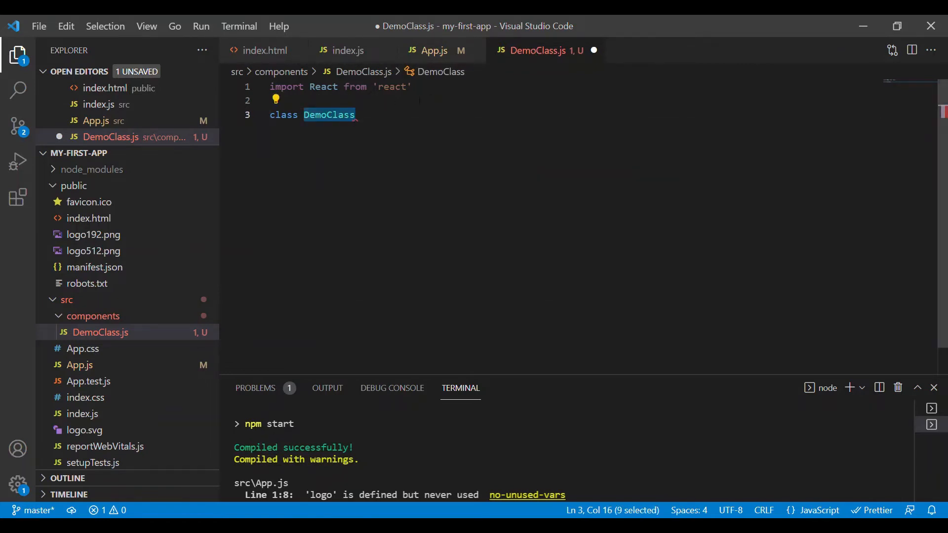
{"action": "type", "text": "e"}
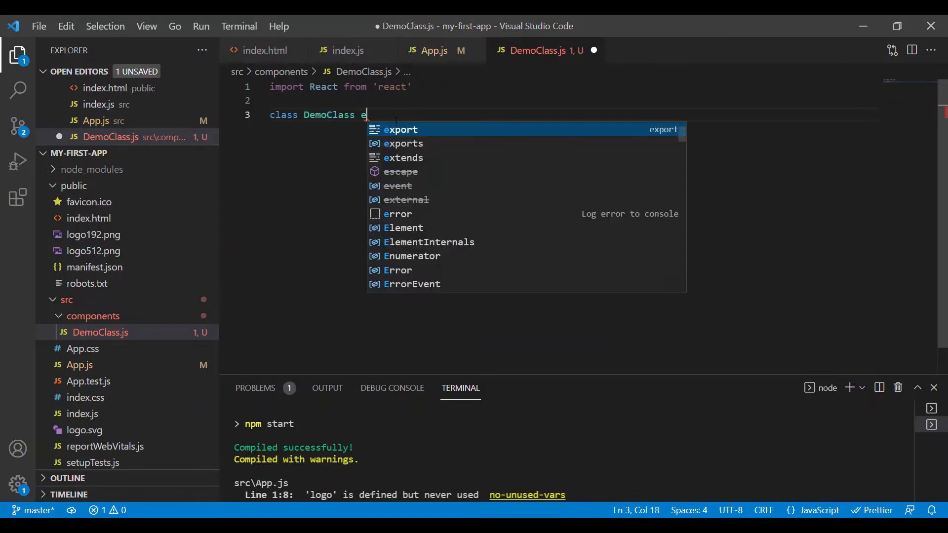
{"action": "type", "text": "xtends"}
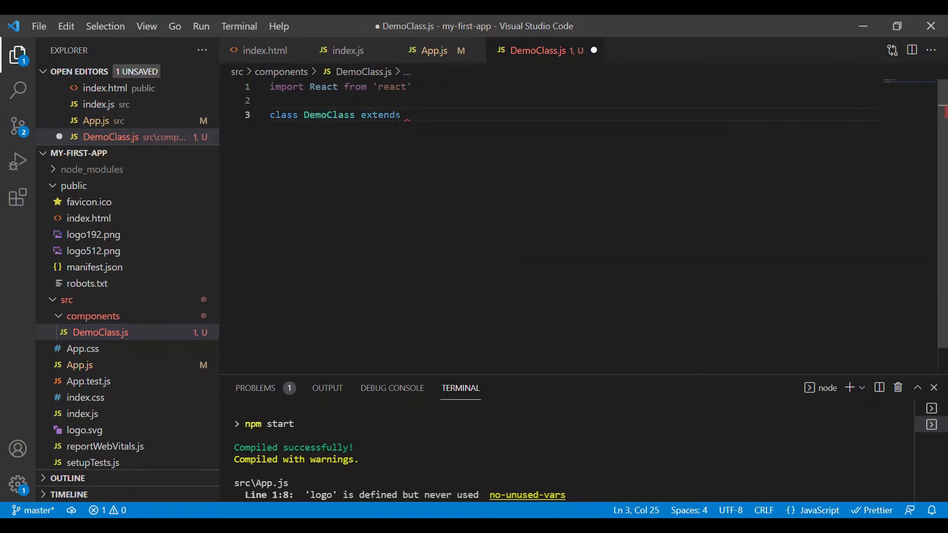
{"action": "type", "text": "Component{"}
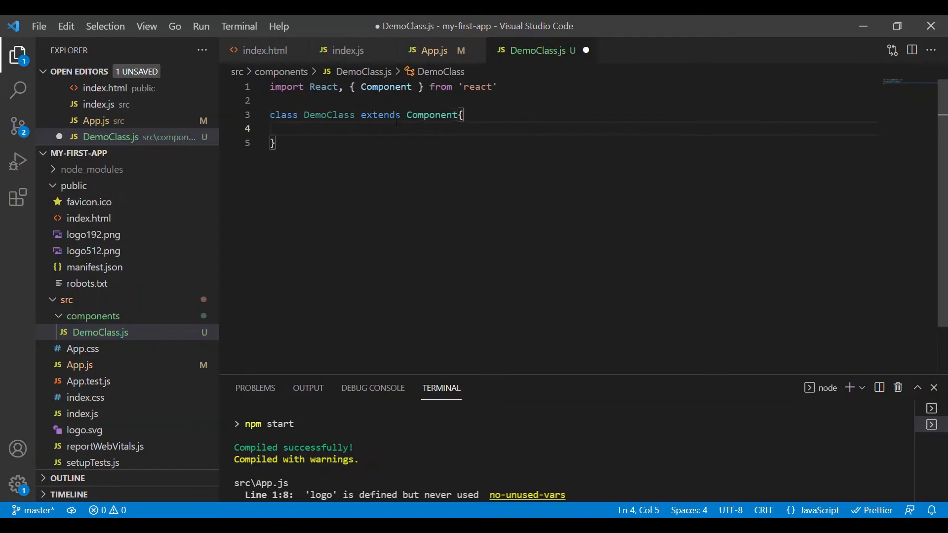
{"action": "type", "text": "render(){"}
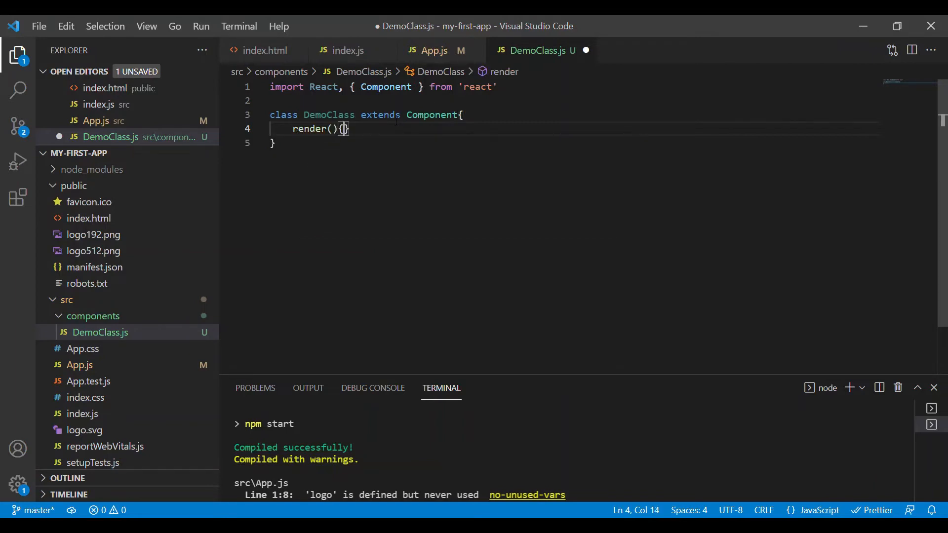
{"action": "key", "text": "Enter"}
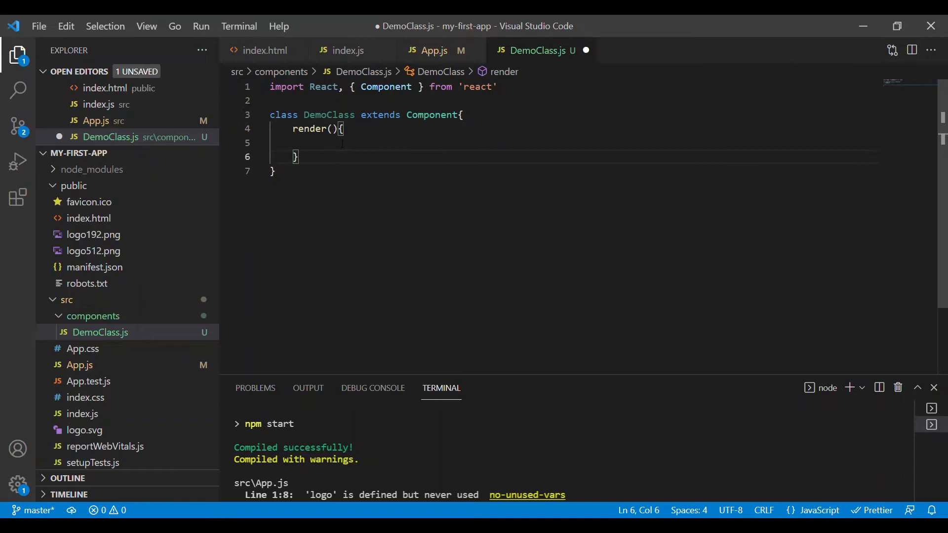
- Make render return a div with a <p> reading "Congratulations! Your Class based component is ready!"
{"action": "left_click", "coordinate": [349, 142]}
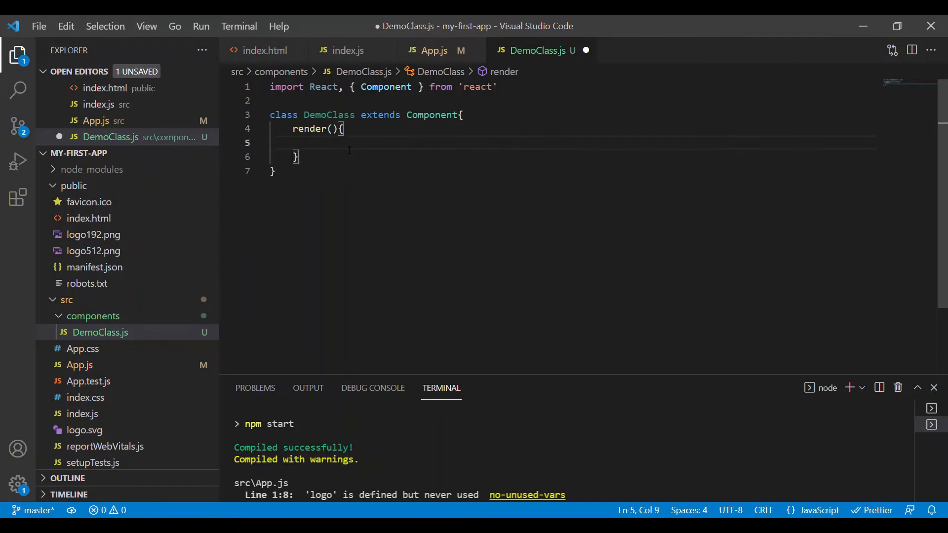
{"action": "type", "text": "return"}
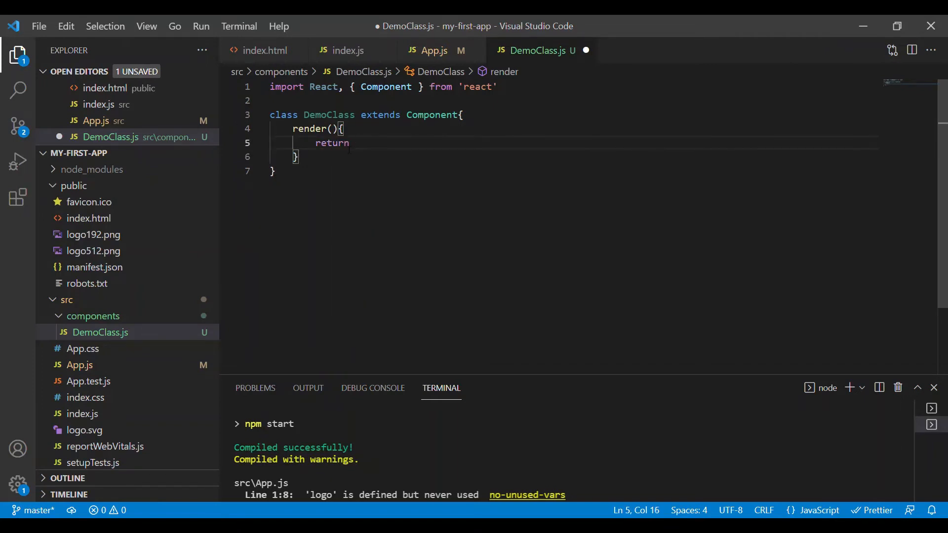
{"action": "type", "text": "<div></div>"}
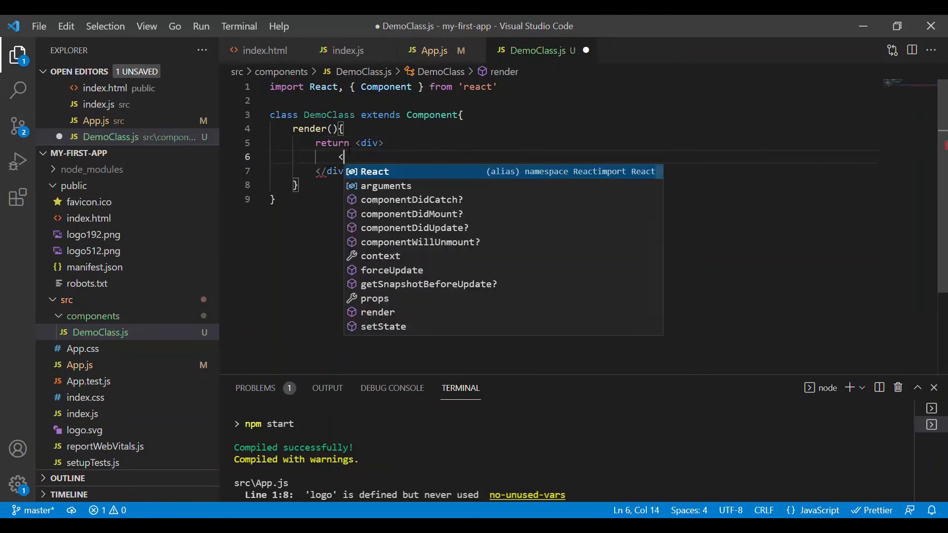
{"action": "type", "text": "p"}
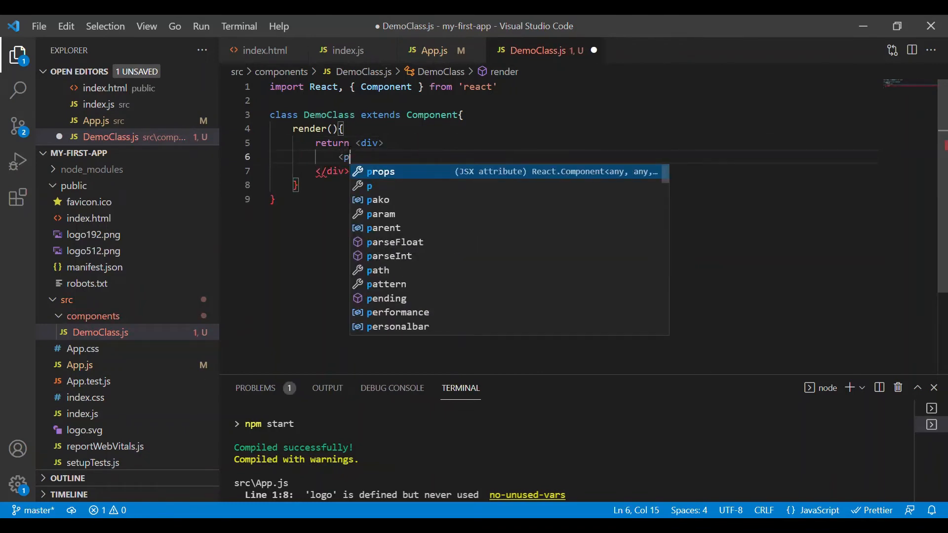
{"action": "type", "text": "Congr</p>"}
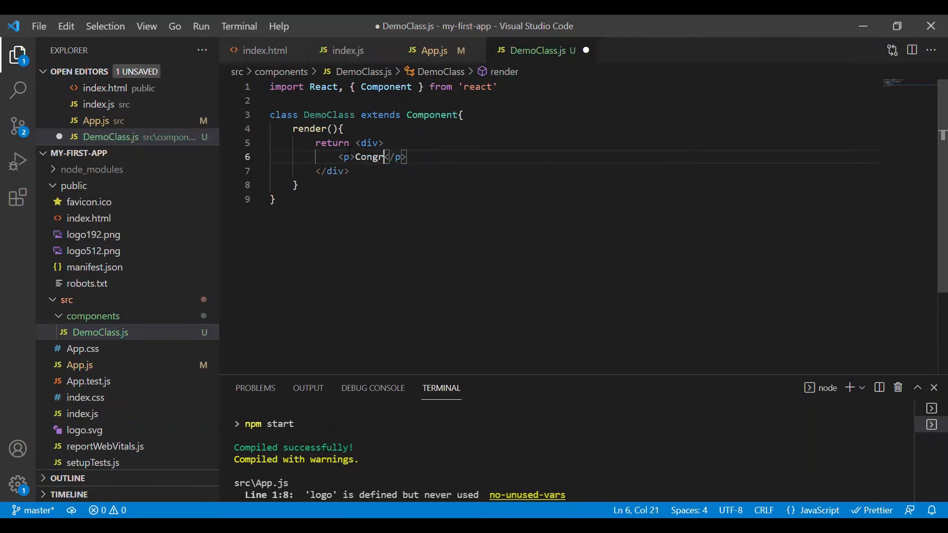
{"action": "type", "text": "atulations! Your Class based component is"}
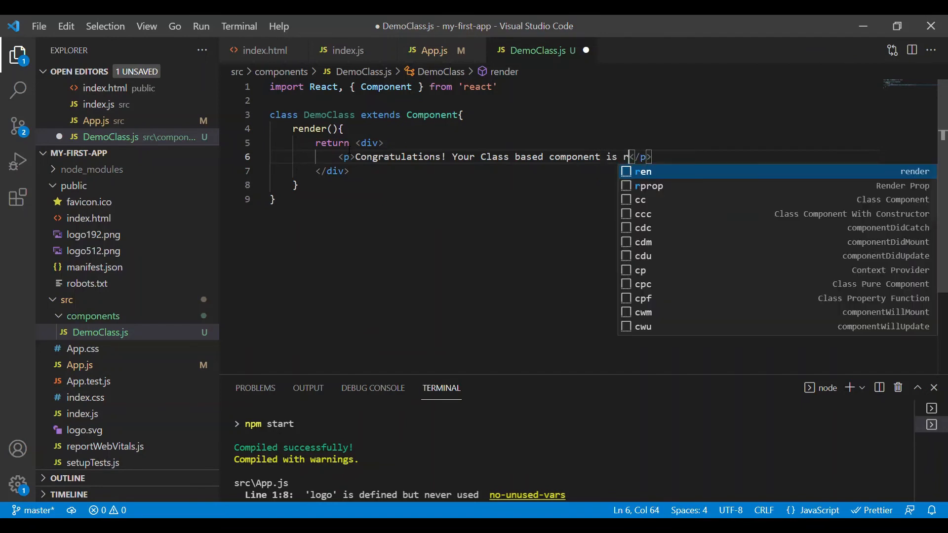
{"action": "type", "text": "ready!"}
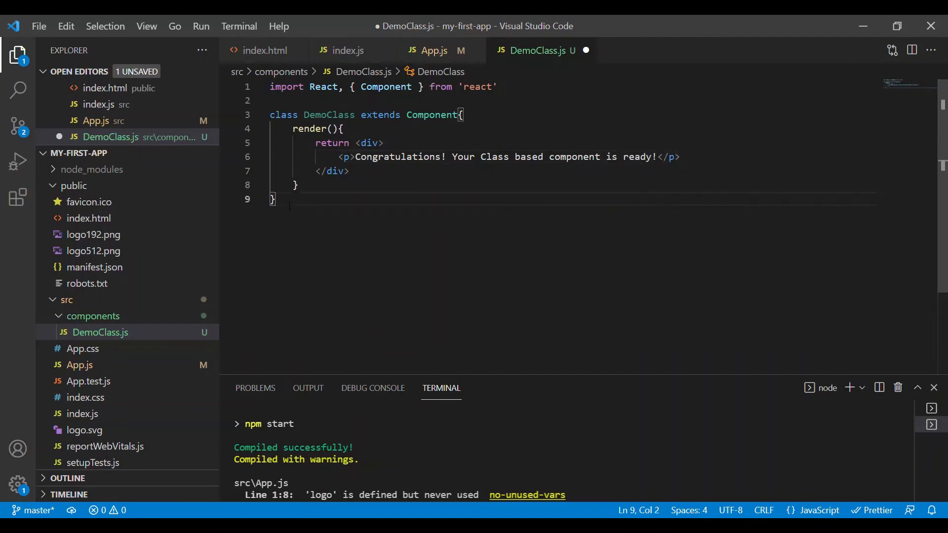
{"action": "key", "text": "Enter"}
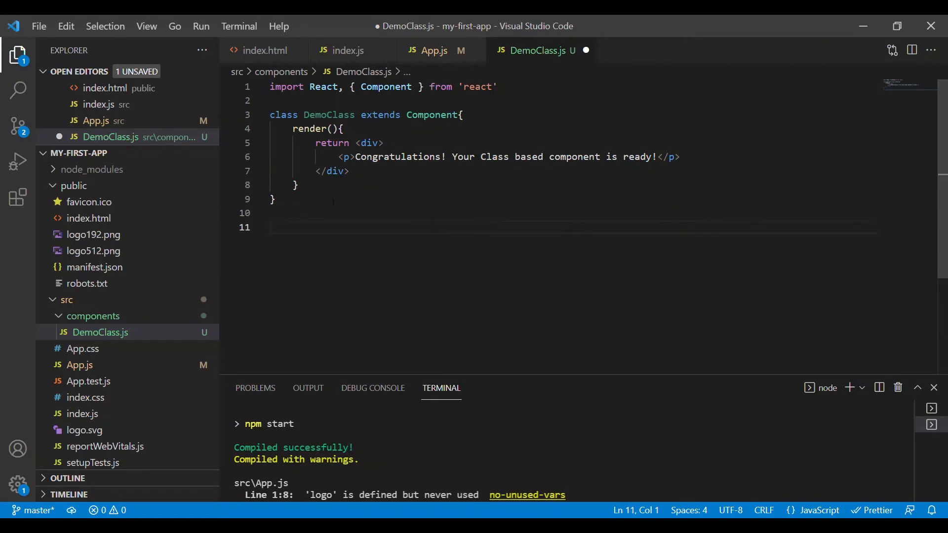
- End DemoClass.js with export default DemoClass; and save it with Prettier formatting
{"action": "type", "text": "exp"}
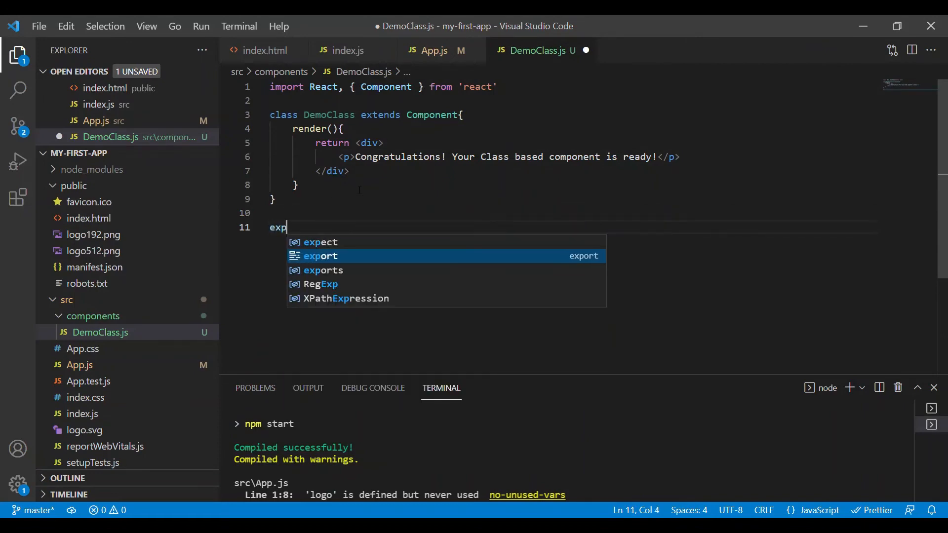
{"action": "type", "text": "ort de"}
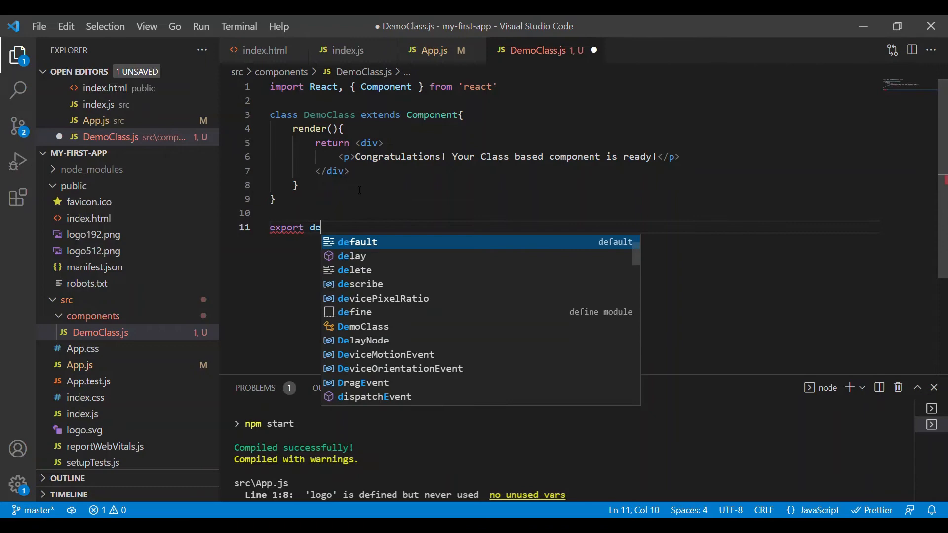
{"action": "type", "text": "fault"}
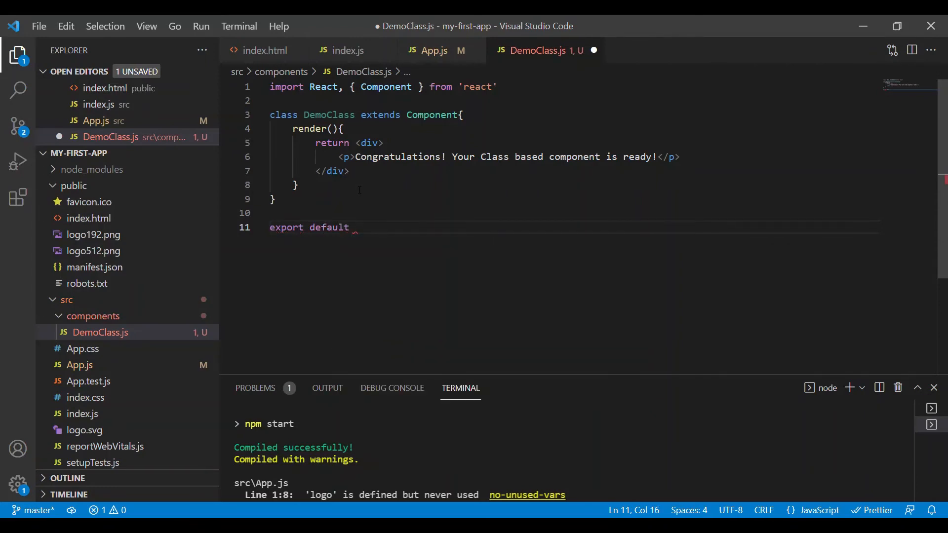
{"action": "type", "text": "DemoClass"}
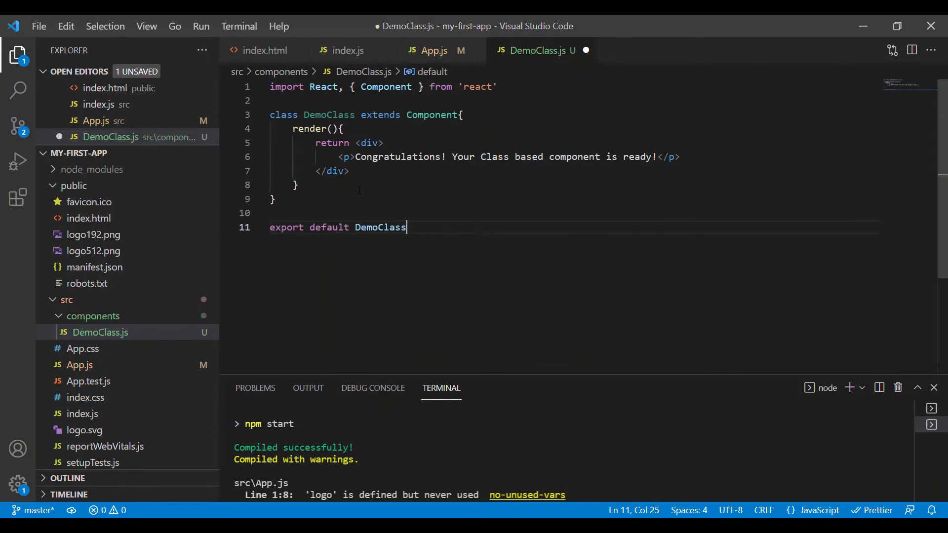
{"action": "type", "text": ";"}
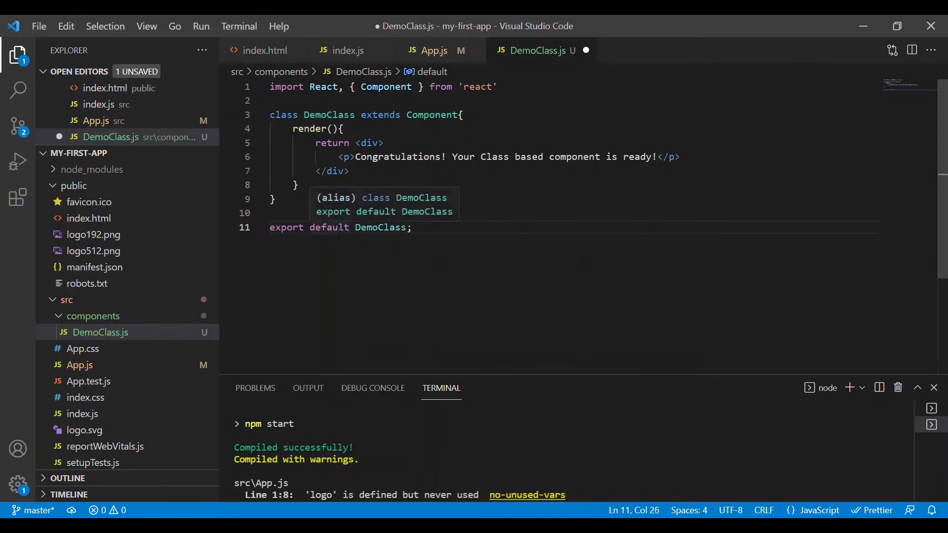
{"action": "double_click", "coordinate": [381, 227]}
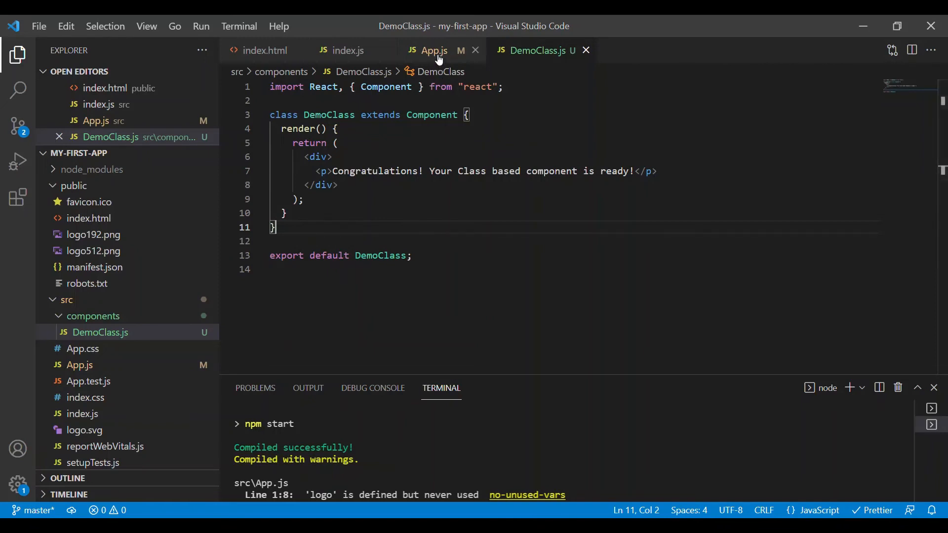
- In App.js add import DemoClass from "./components/DemoClass"; below the existing imports
{"action": "left_click", "coordinate": [434, 50]}
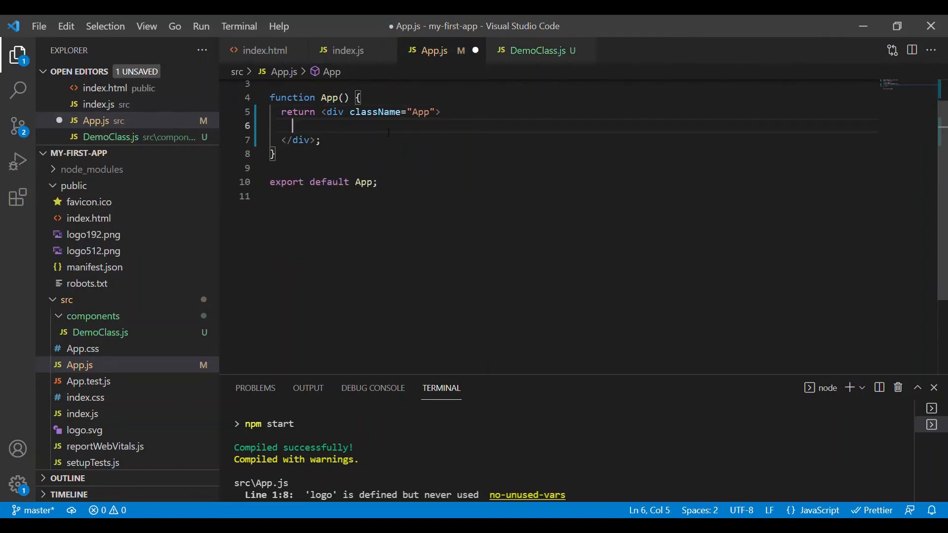
{"action": "type", "text": "<De"}
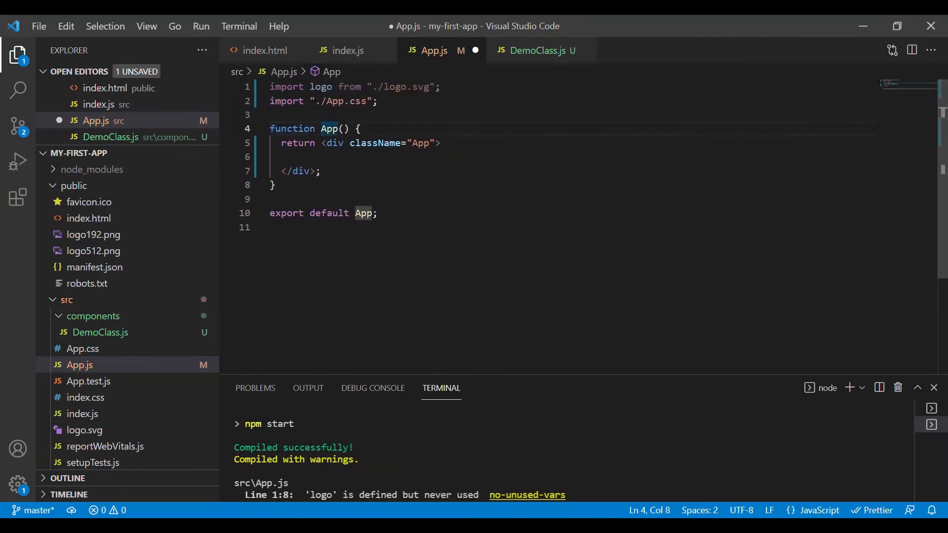
{"action": "key", "text": "Enter"}
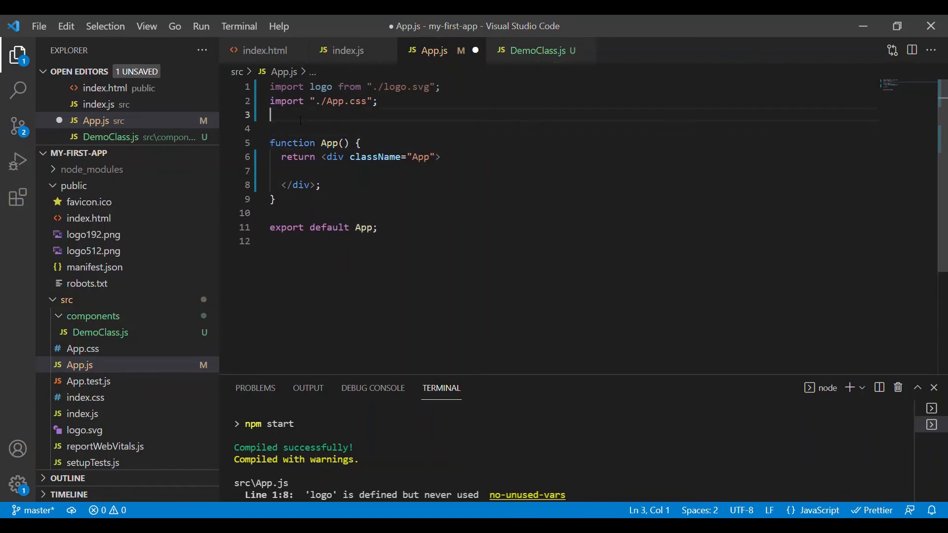
{"action": "type", "text": "import"}
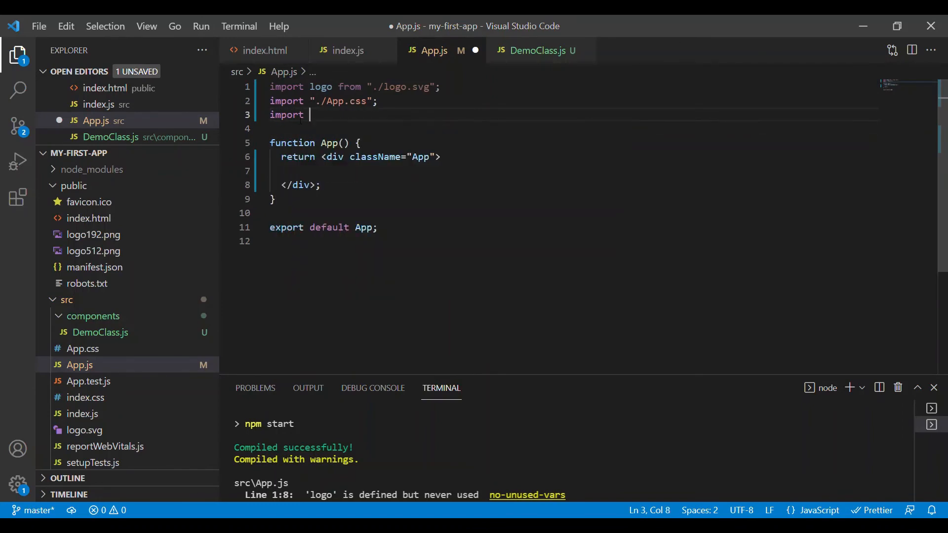
{"action": "type", "text": "DemoClass from \"./components/DemoClass\";"}
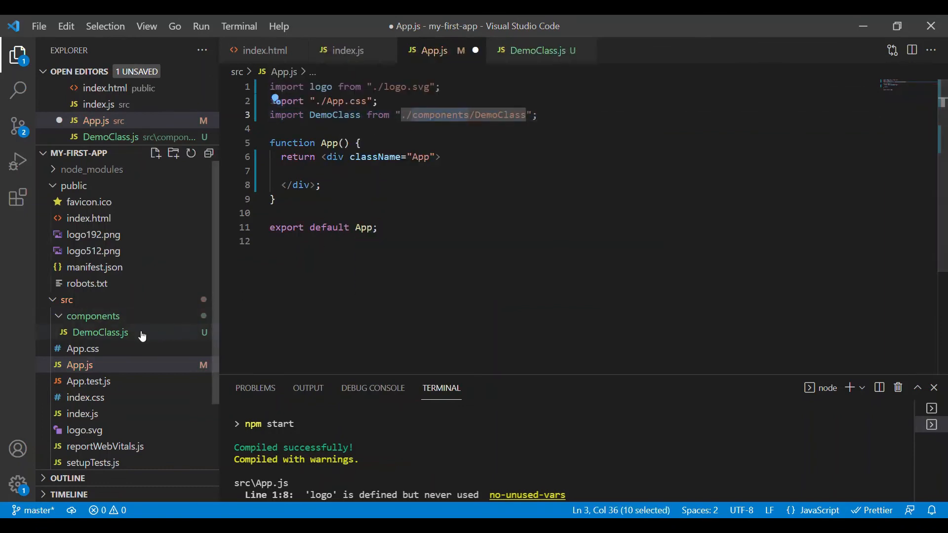
{"action": "mouse_move", "coordinate": [465, 115]}
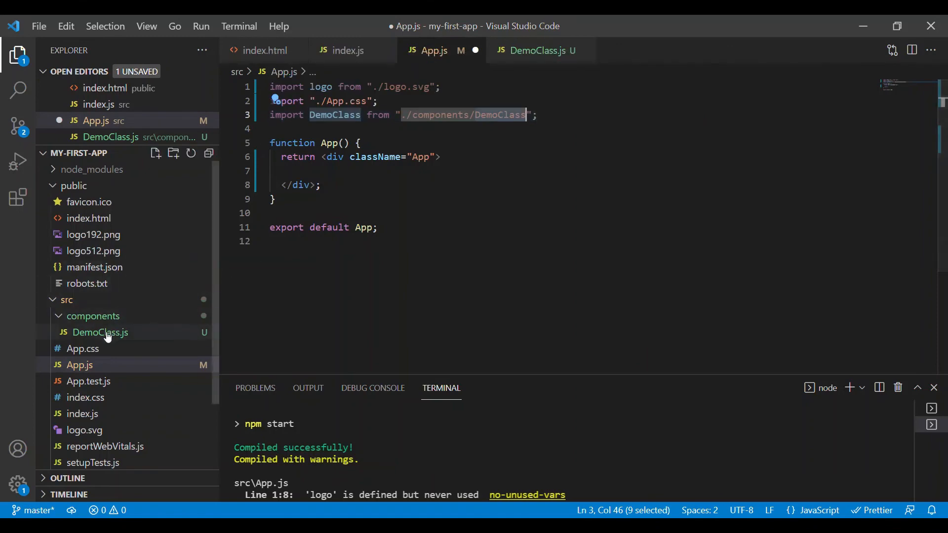
{"action": "mouse_move", "coordinate": [124, 338]}
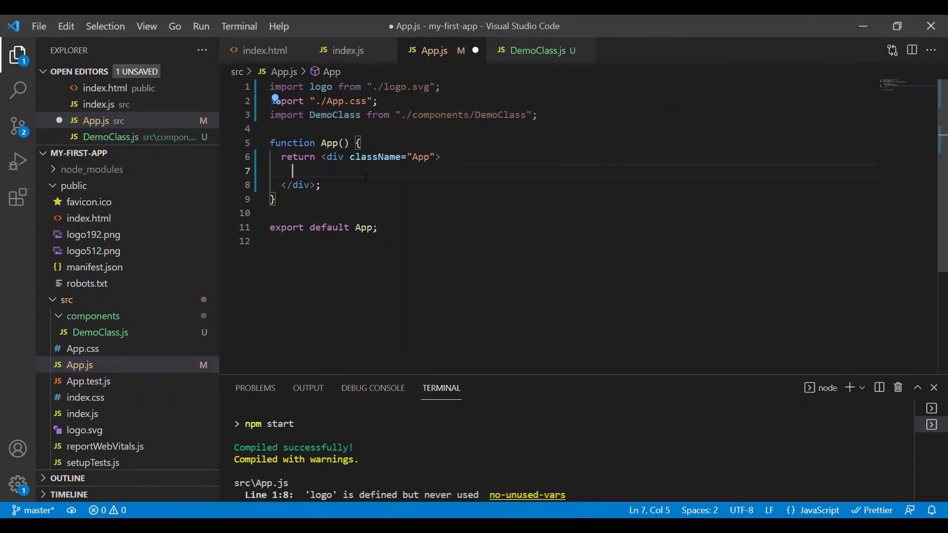
- Render a self-closing <DemoClass /> inside the App div and save App.js
{"action": "type", "text": "<DemoClass"}
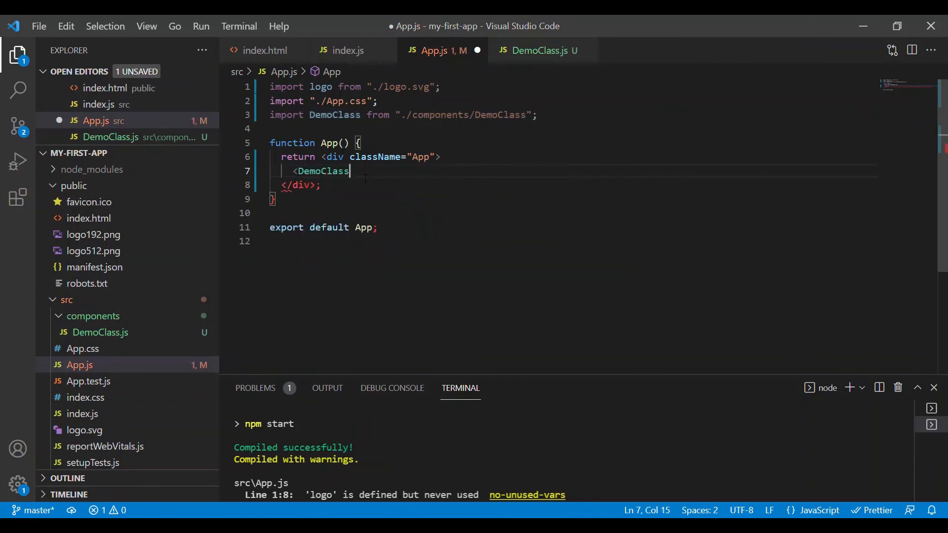
{"action": "key", "text": "ctrl+s"}
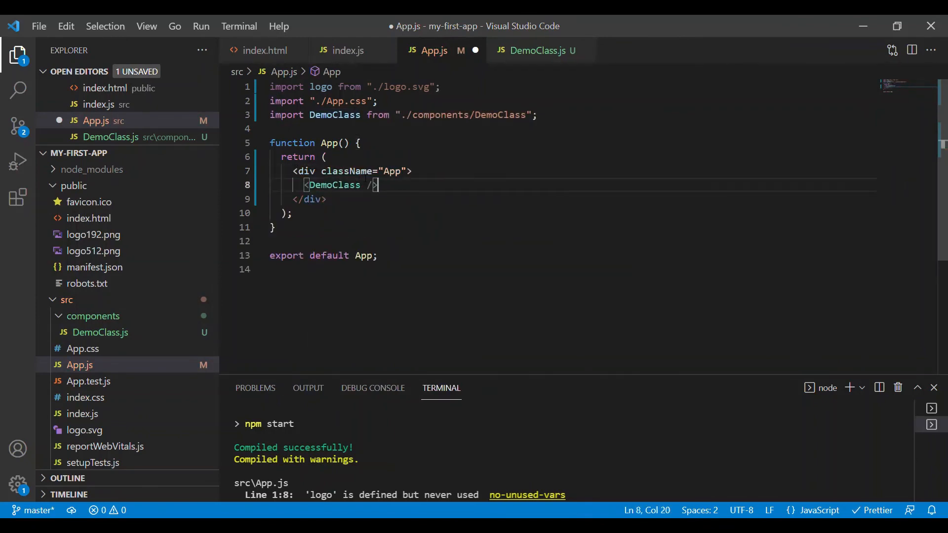
{"action": "key", "text": "ctrl+s"}
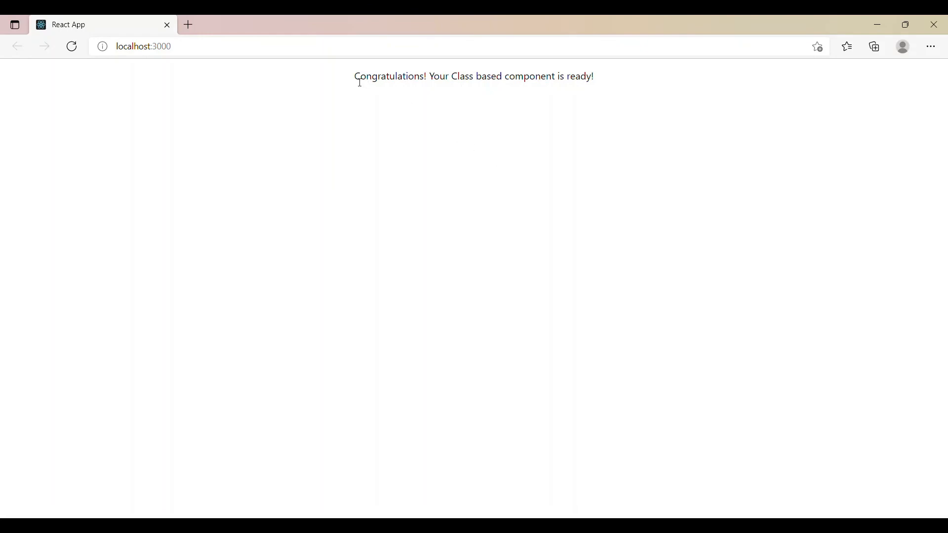
- Highlight the rendered congratulations sentence at localhost:3000 in Edge
{"action": "triple_click", "coordinate": [473, 76]}
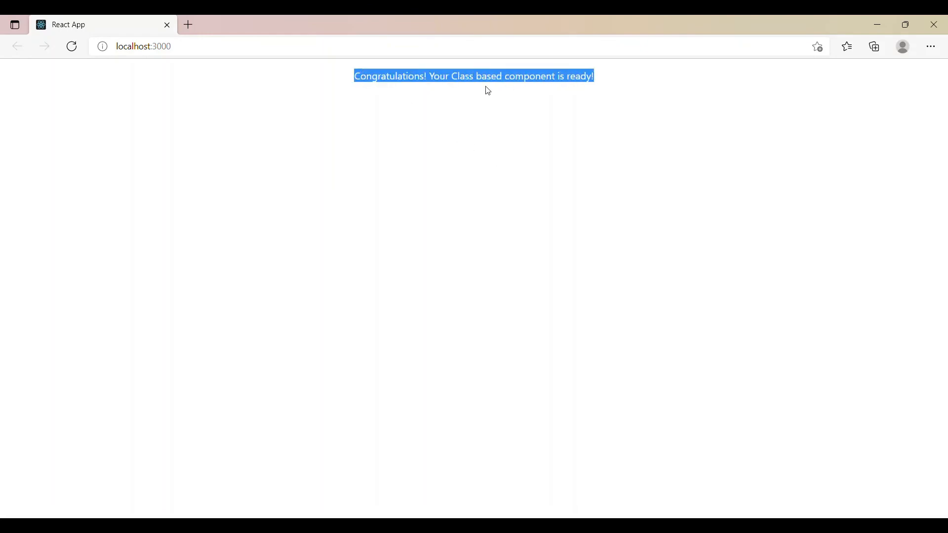